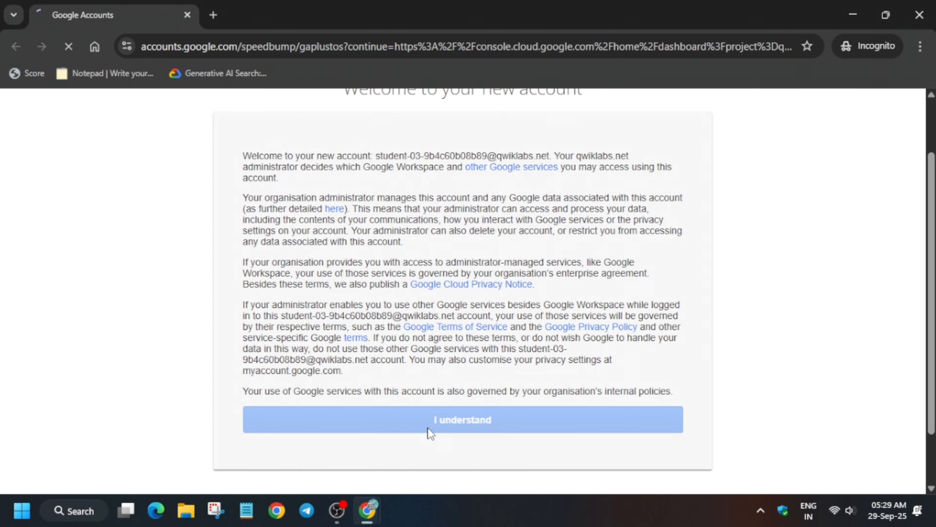
# Step: Accept the new lab account's terms to reach the Cloud Console dashboard
pyautogui.click(462, 419)
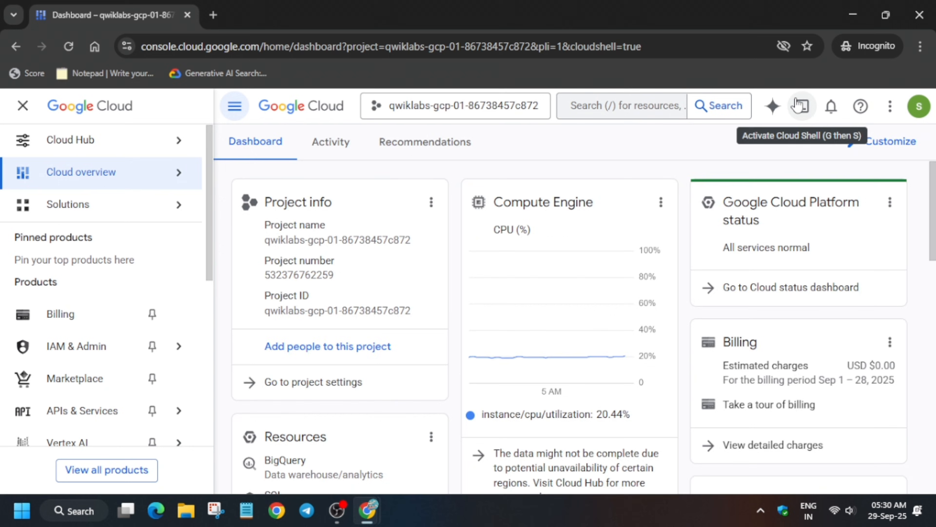
# Step: Activate and authorize Cloud Shell so a terminal session opens for the lab project
pyautogui.click(800, 106)
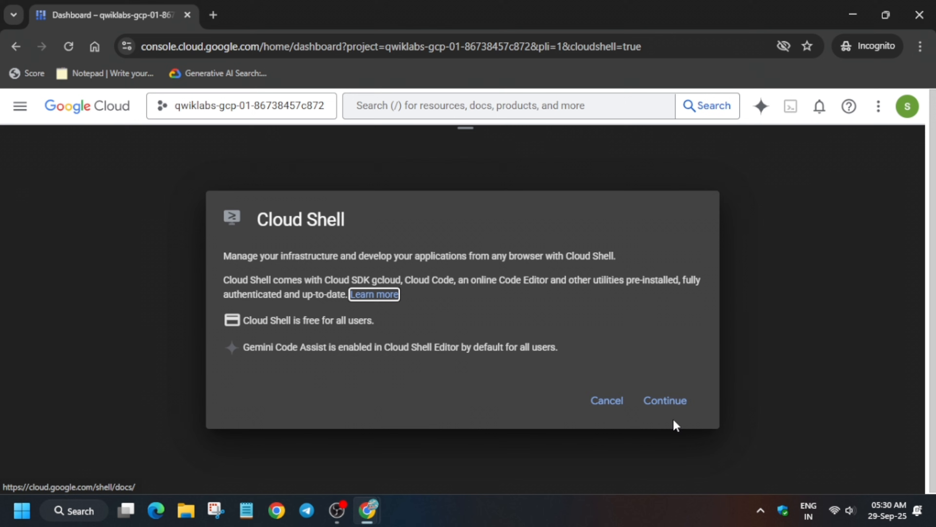
pyautogui.click(665, 400)
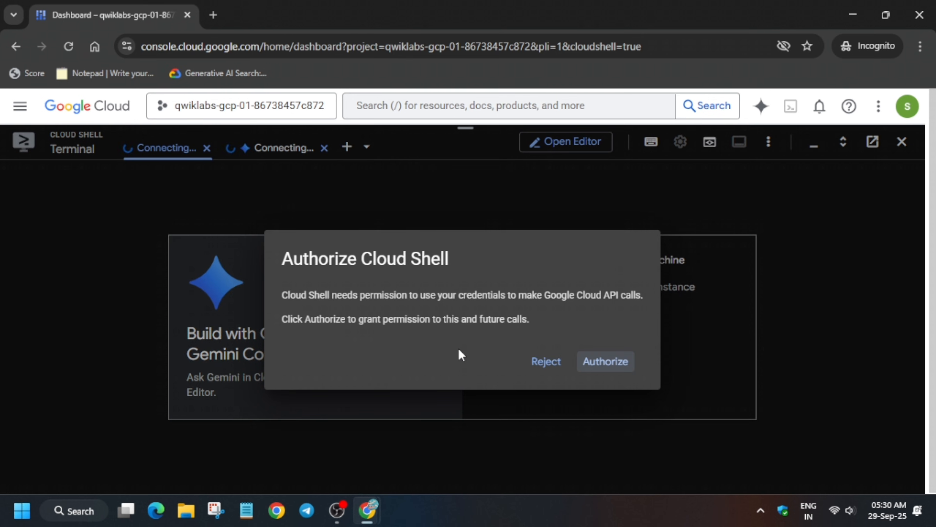
pyautogui.click(606, 362)
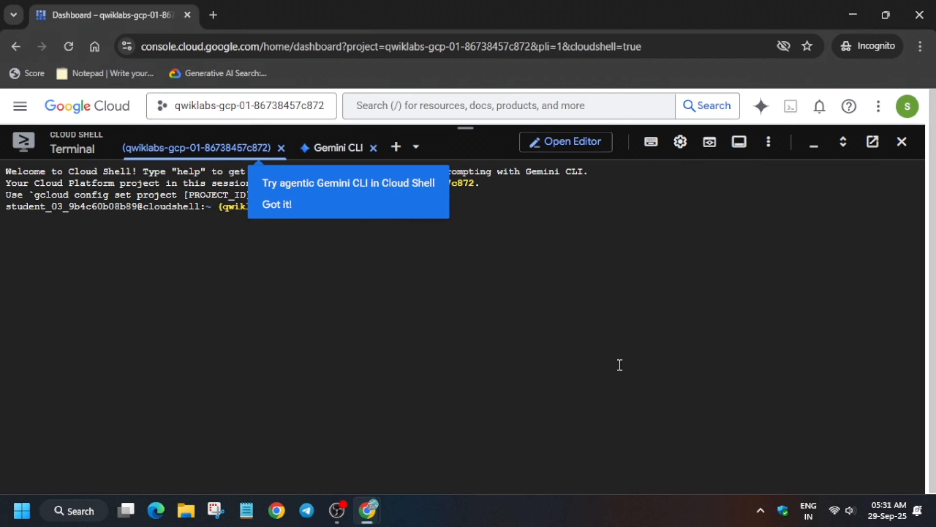
# Step: Dismiss the Gemini CLI tip and bring up the GitHub lab guide listing translate-v1
pyautogui.click(277, 204)
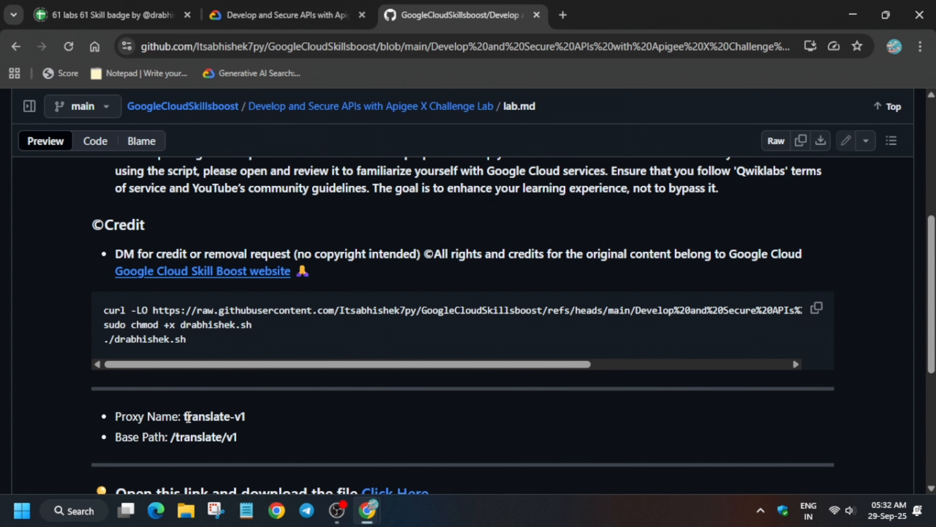
# Step: Copy the proxy name translate-v1 from the guide into the Apigee Proxy name field
pyautogui.doubleClick(211, 417)
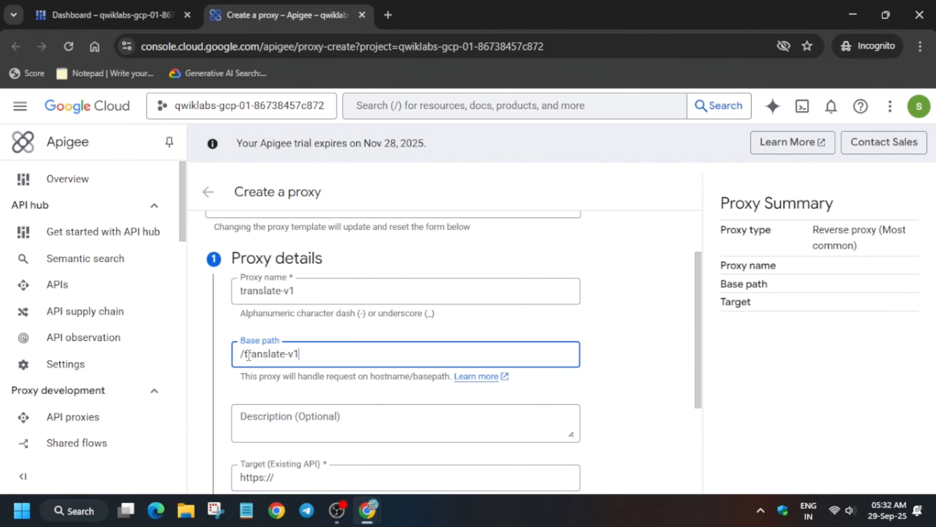
# Step: Set the proxy base path to /translate/v1 and return to the Cloud Shell output
pyautogui.write('/translate/v1')
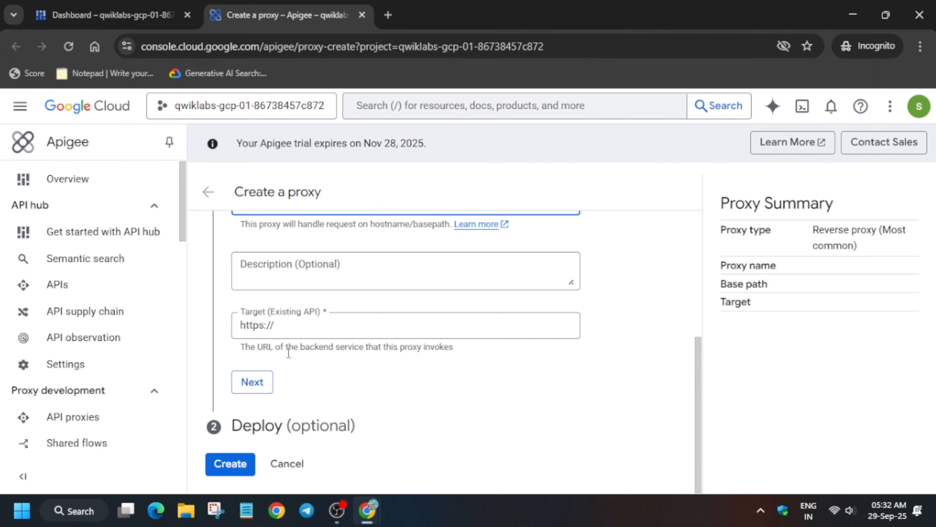
pyautogui.moveTo(268, 314)
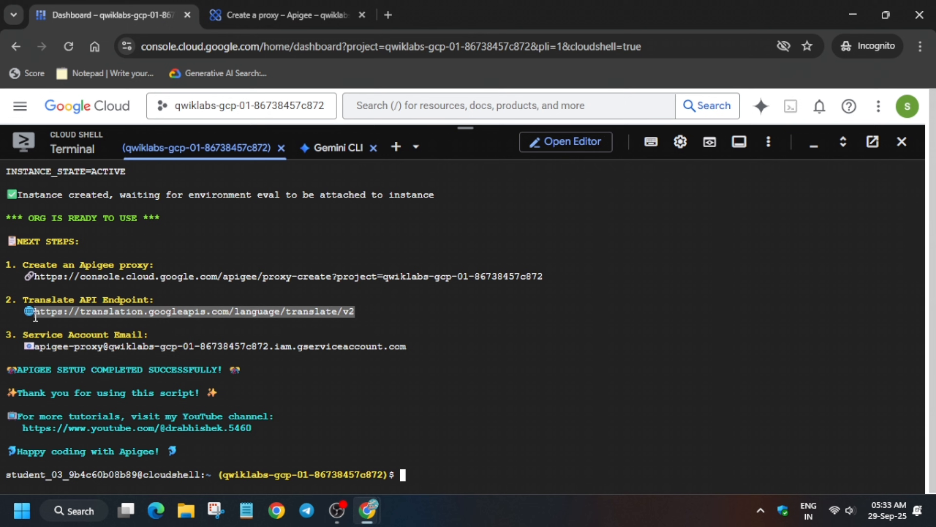
pyautogui.moveTo(354, 316)
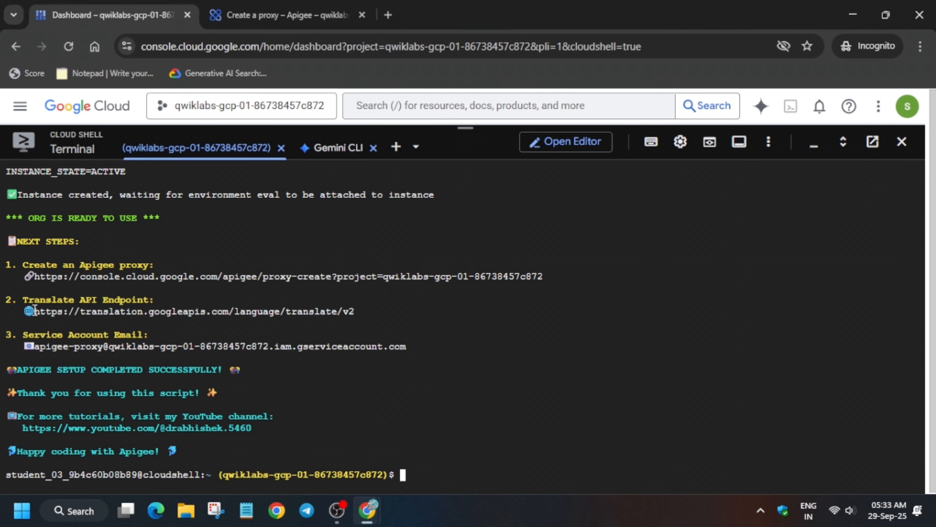
pyautogui.moveTo(31, 311); pyautogui.dragTo(362, 327)
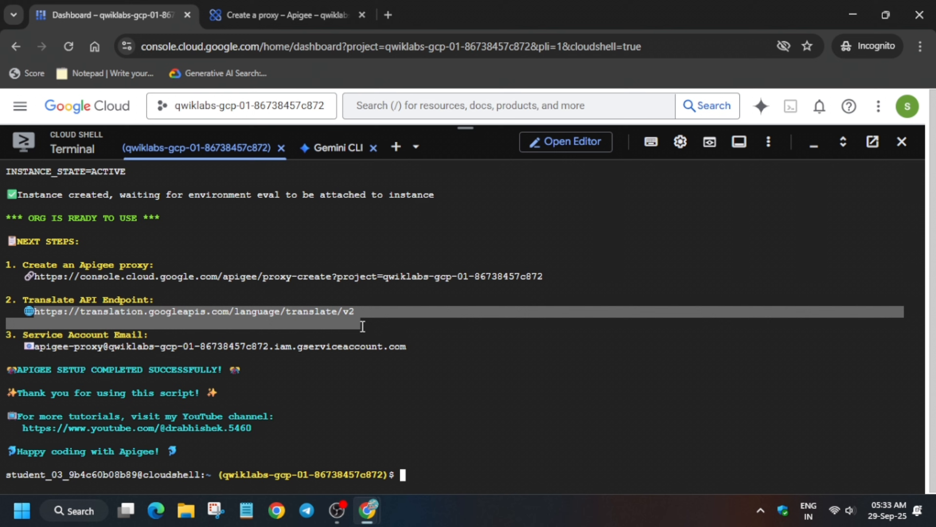
pyautogui.click(277, 15)
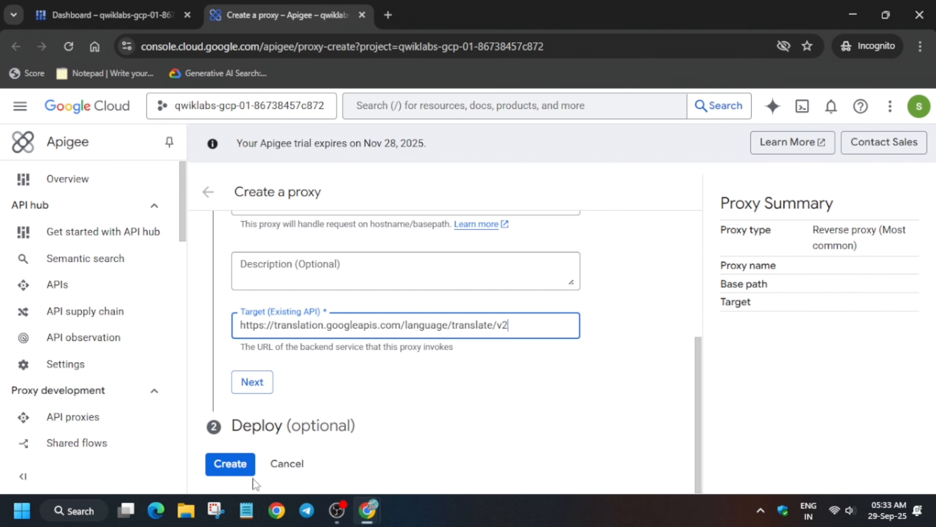
# Step: Create the translate-v1 proxy and view its revision 1 in the Develop view
pyautogui.click(230, 464)
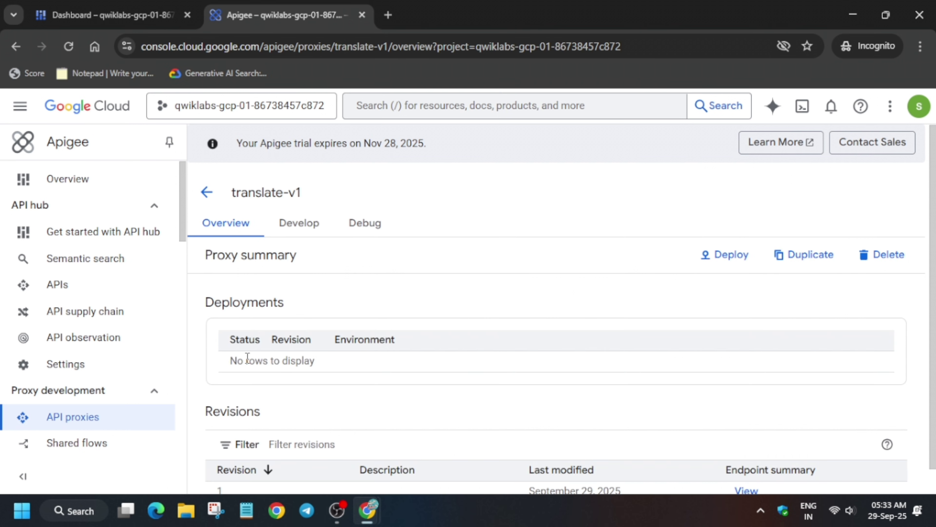
pyautogui.moveTo(279, 233)
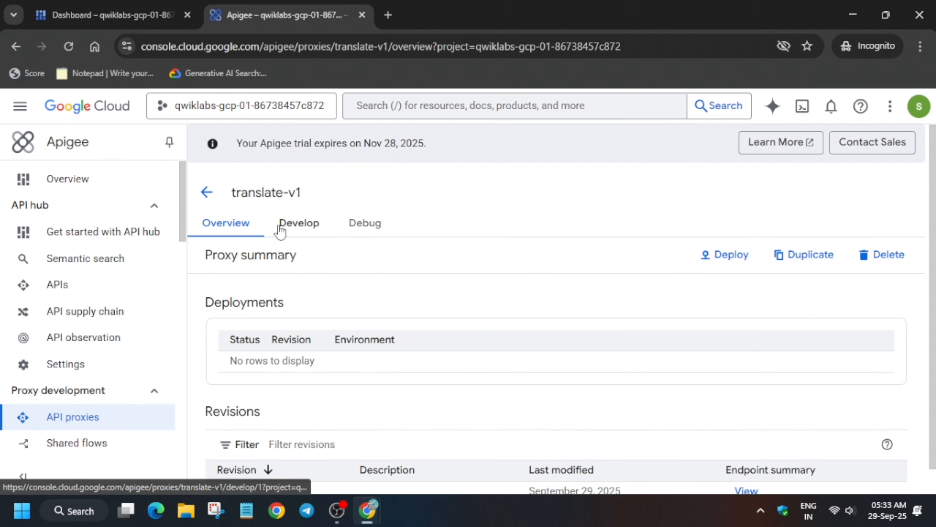
pyautogui.click(300, 223)
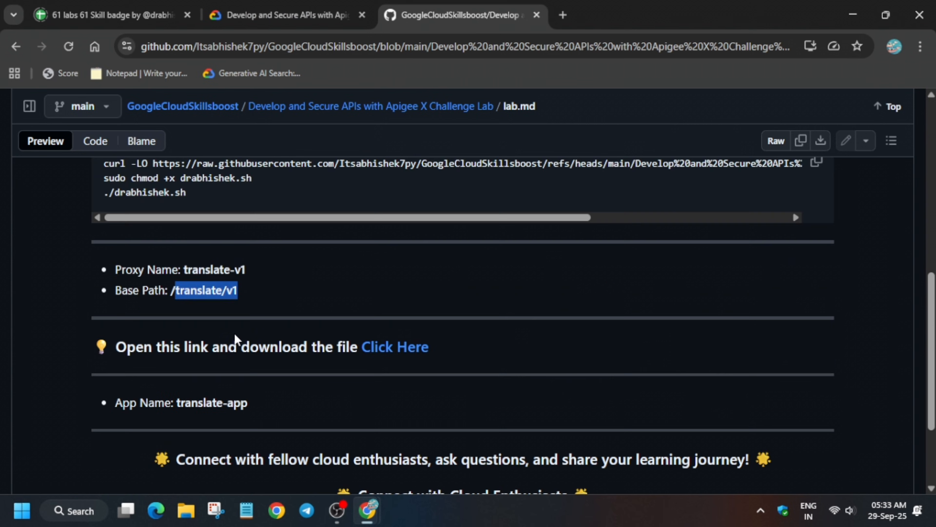
# Step: Download translate-v1.zip via an incognito window and return to the proxy in Apigee
pyautogui.rightClick(380, 353)
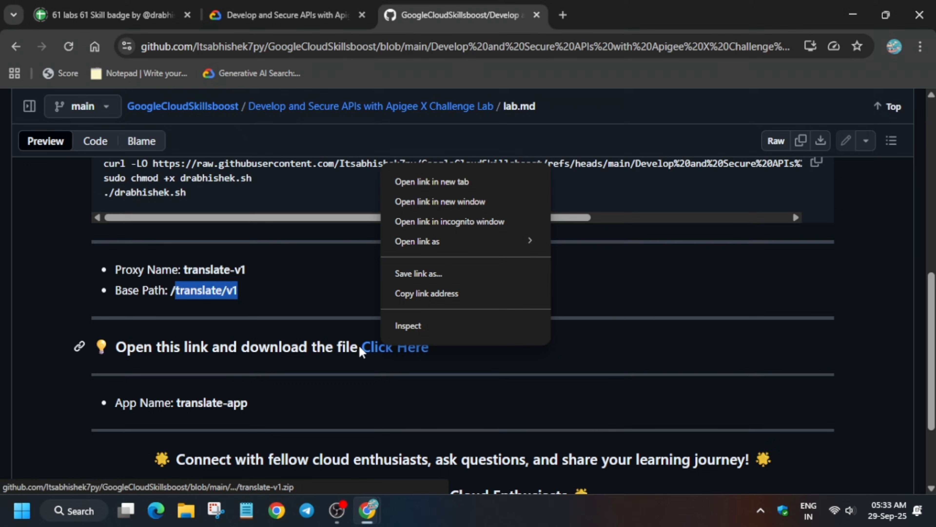
pyautogui.click(449, 222)
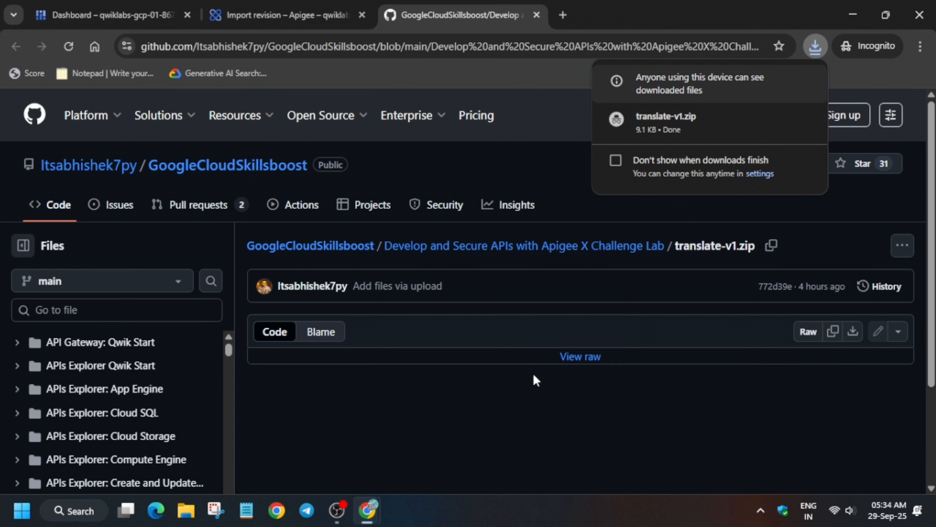
pyautogui.click(283, 15)
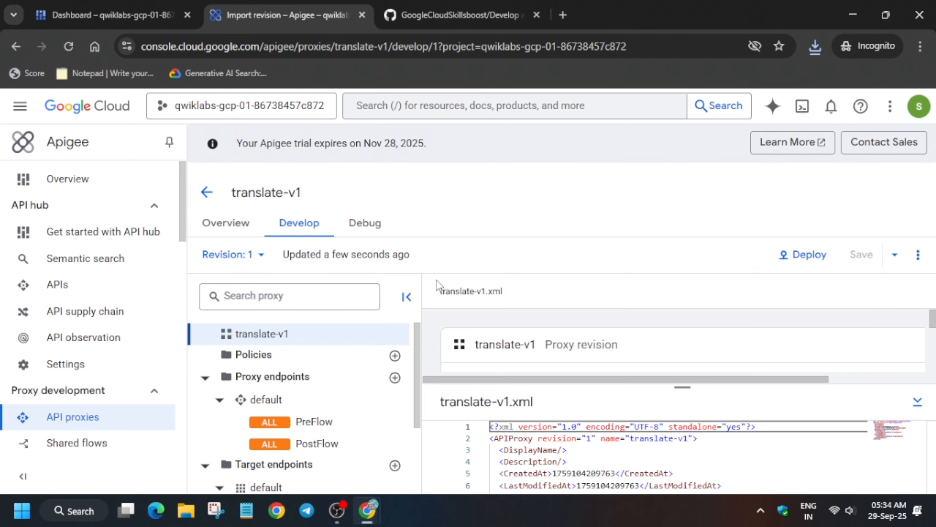
pyautogui.moveTo(505, 255)
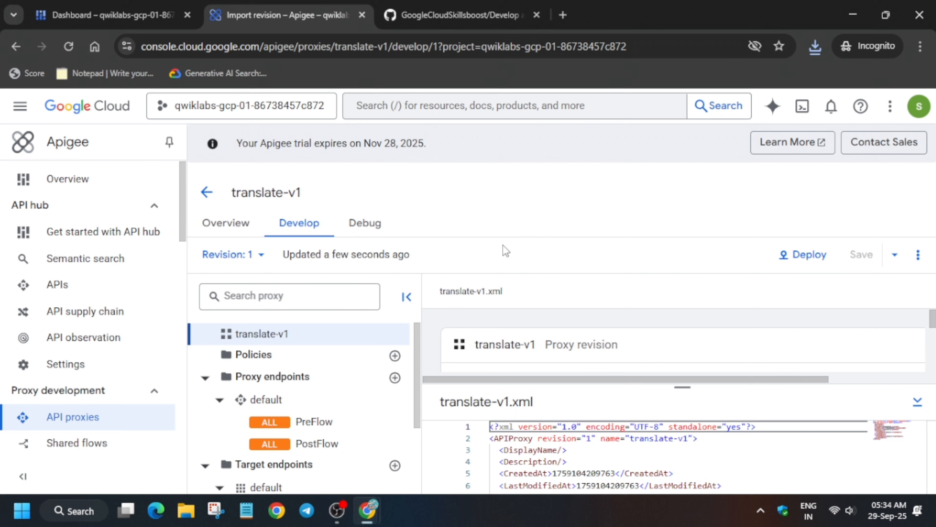
# Step: Import translate-v1.zip as revision 2 of the proxy and view its policies
pyautogui.click(918, 255)
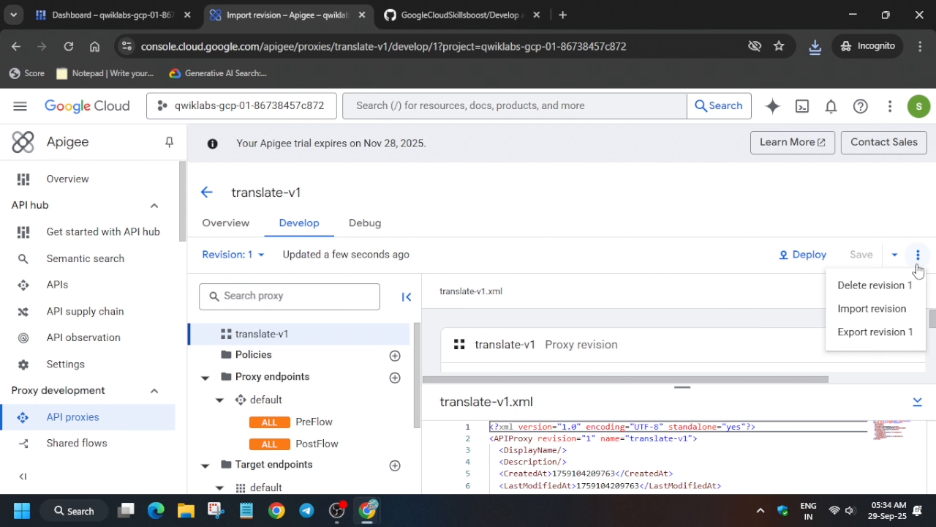
pyautogui.click(871, 308)
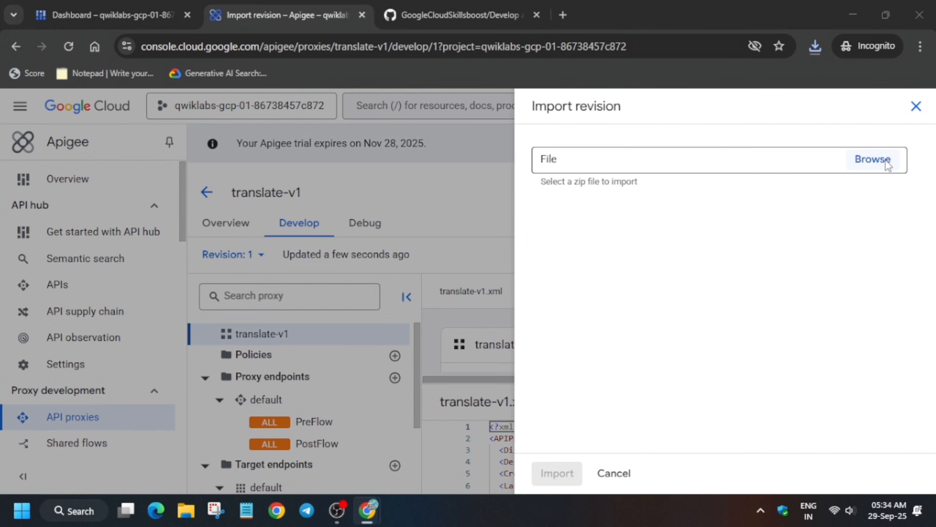
pyautogui.click(873, 161)
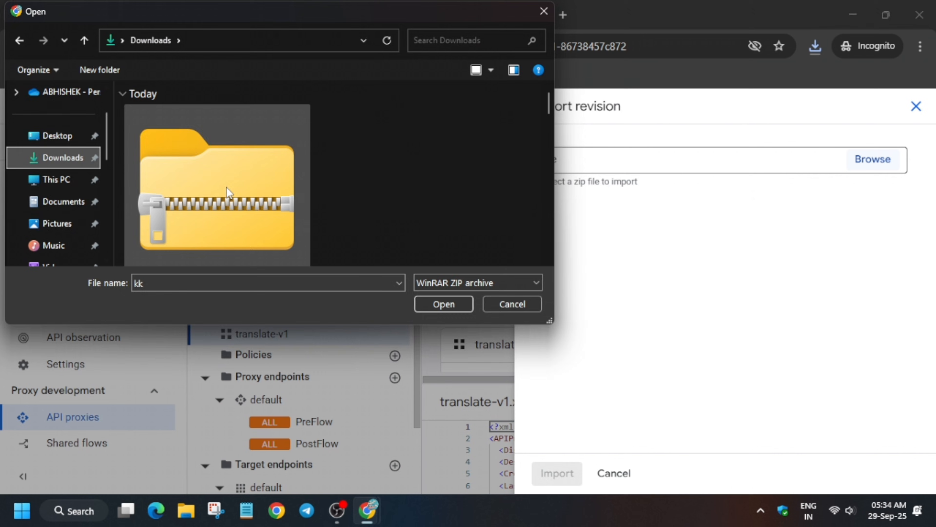
pyautogui.click(444, 304)
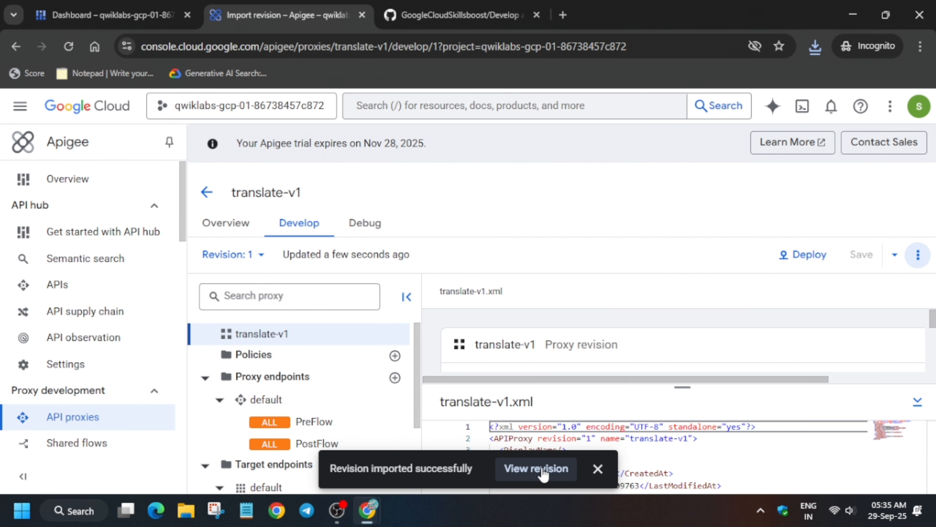
pyautogui.click(536, 469)
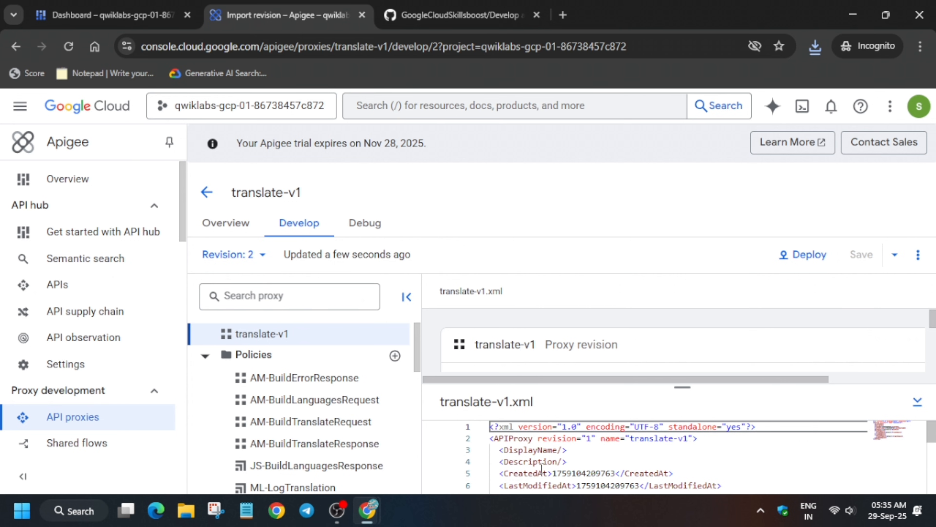
# Step: Save translate-v1 as new revision 3 and bring up its deployment settings for eval
pyautogui.click(894, 255)
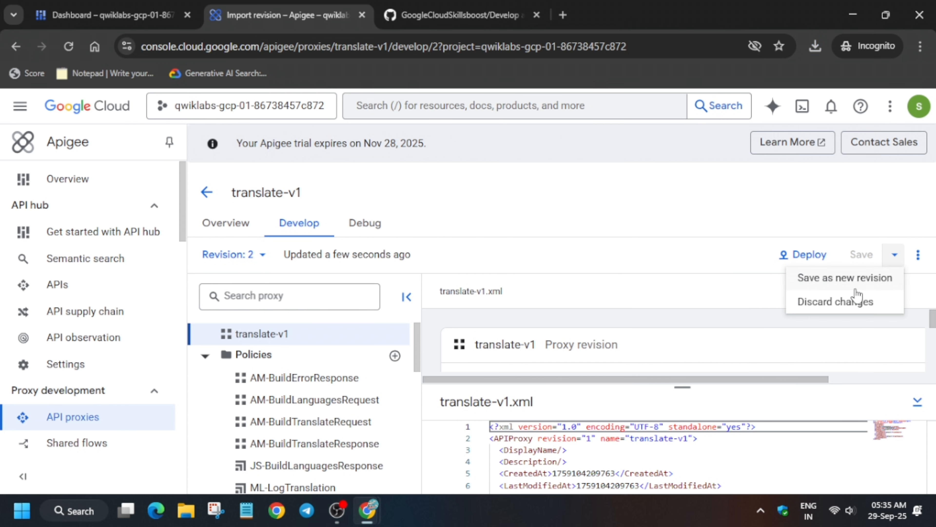
pyautogui.click(844, 278)
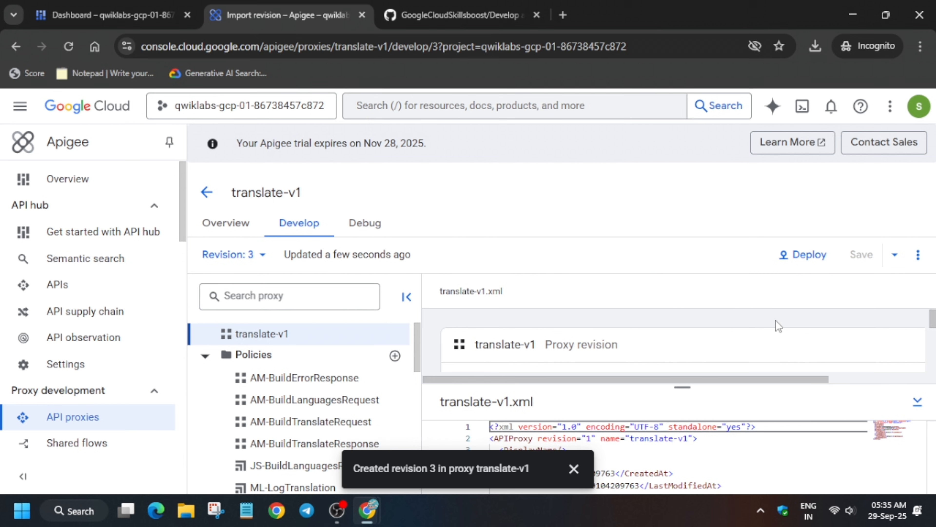
pyautogui.moveTo(765, 307)
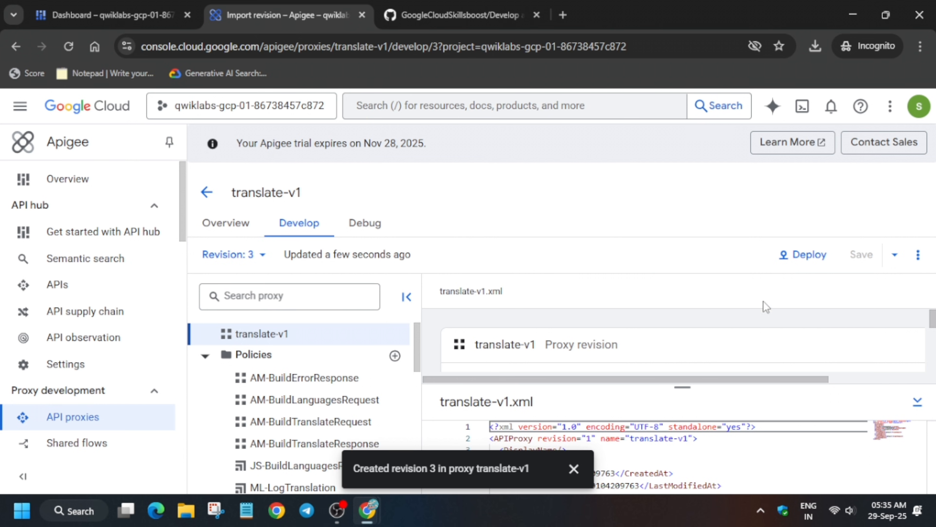
pyautogui.click(807, 255)
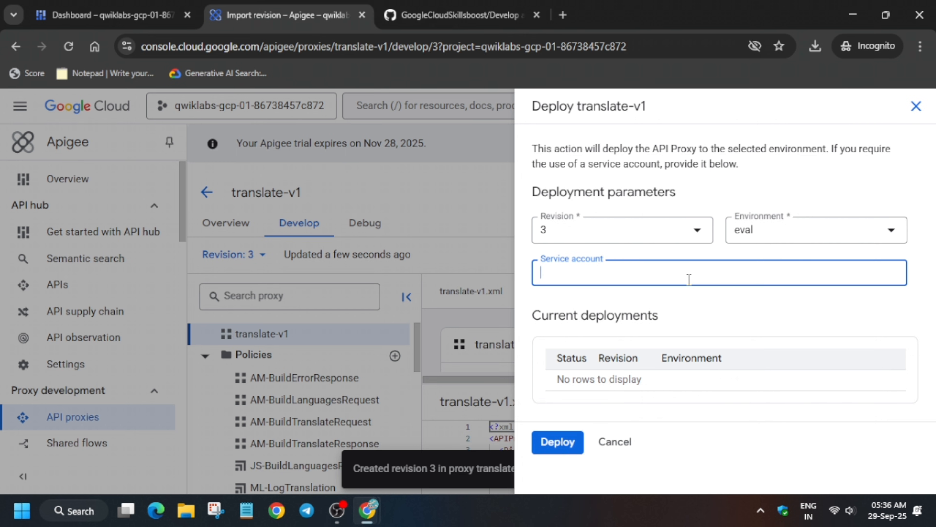
# Step: Deploy translate-v1 revision 3 to eval using the apigee-proxy service account and confirm
pyautogui.click(96, 15)
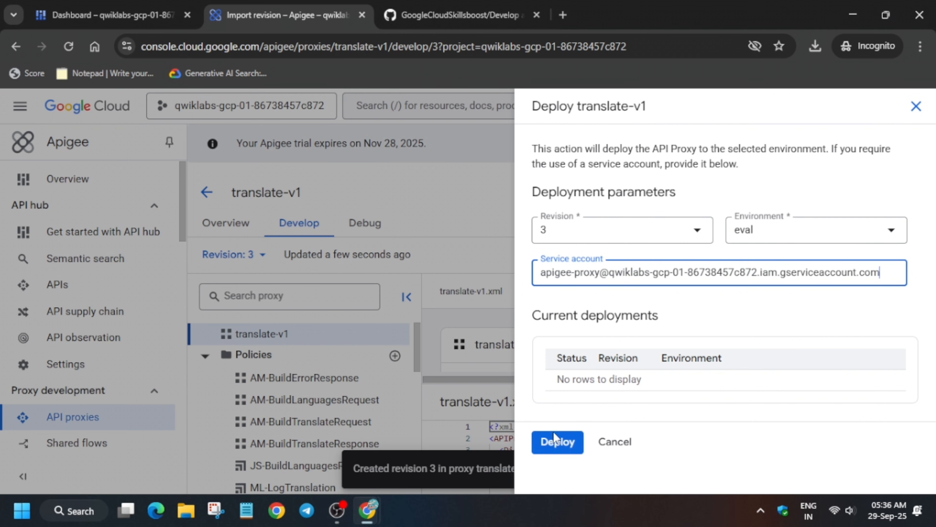
pyautogui.click(558, 442)
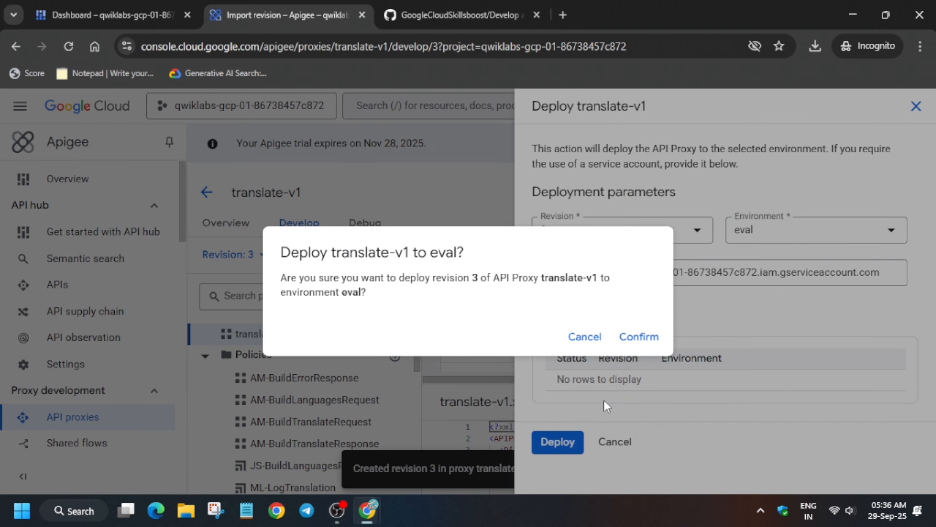
pyautogui.click(639, 336)
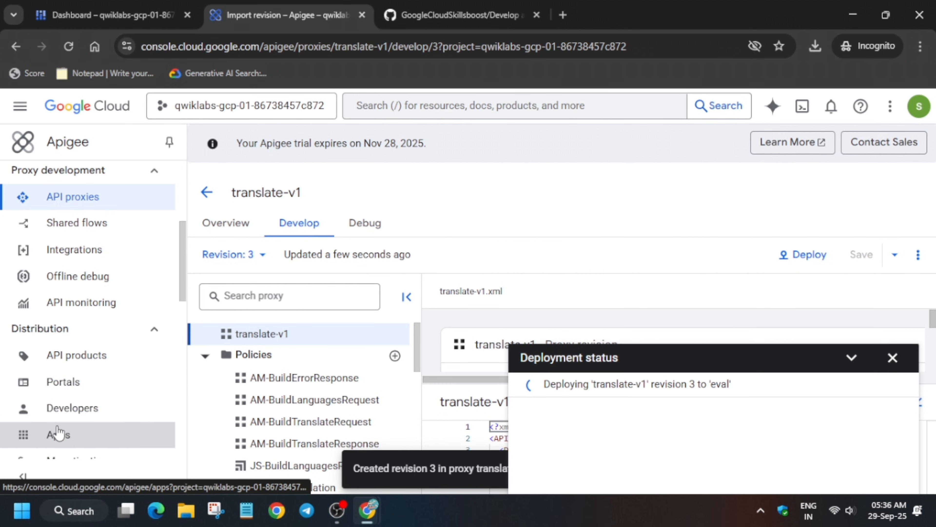
# Step: Start a new developer app named translate-app for Joe Developer under Distribution > Apps
pyautogui.click(58, 434)
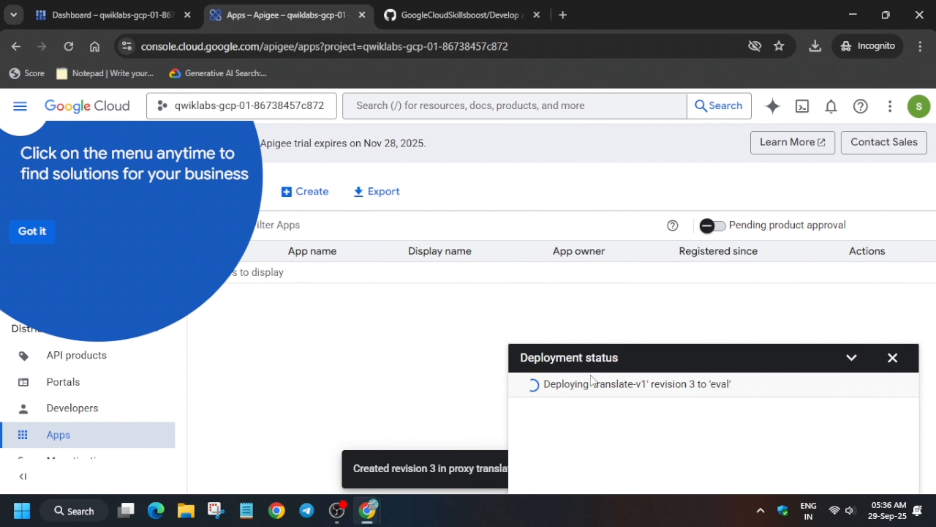
pyautogui.click(311, 191)
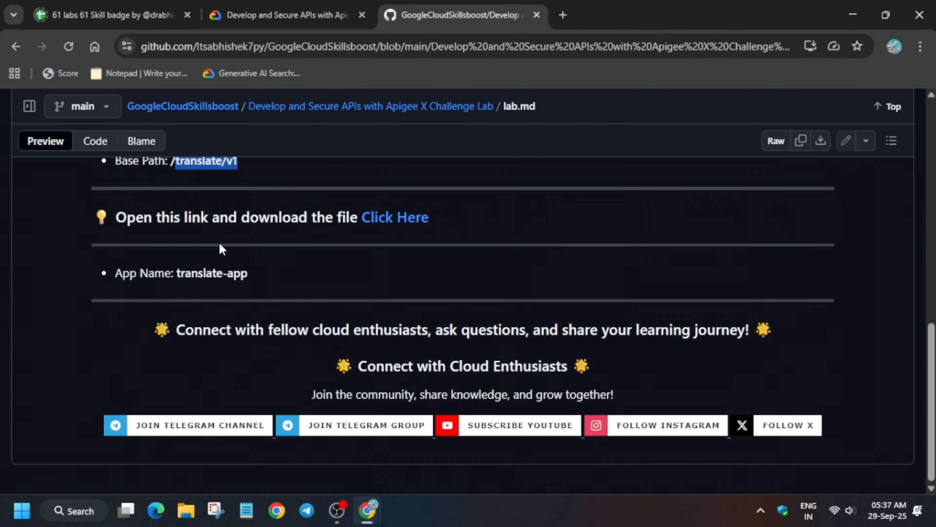
pyautogui.doubleClick(211, 273)
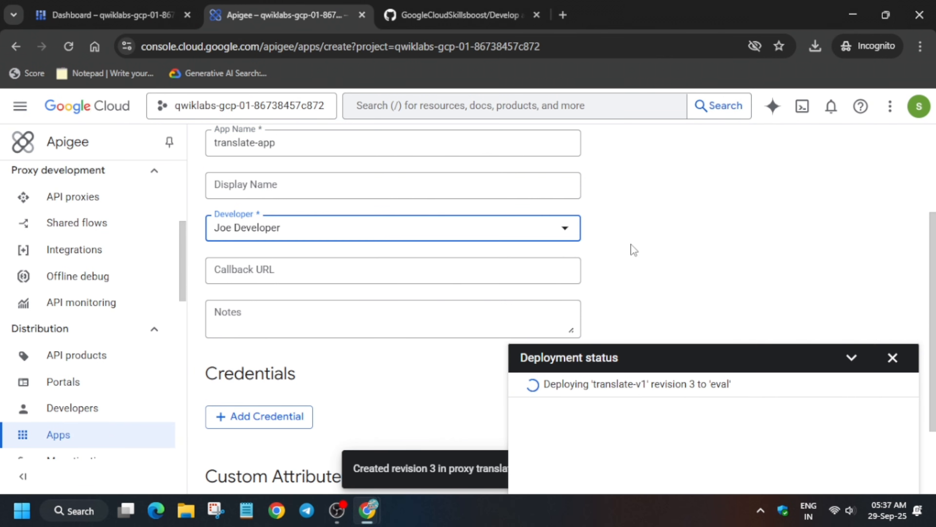
pyautogui.moveTo(631, 254)
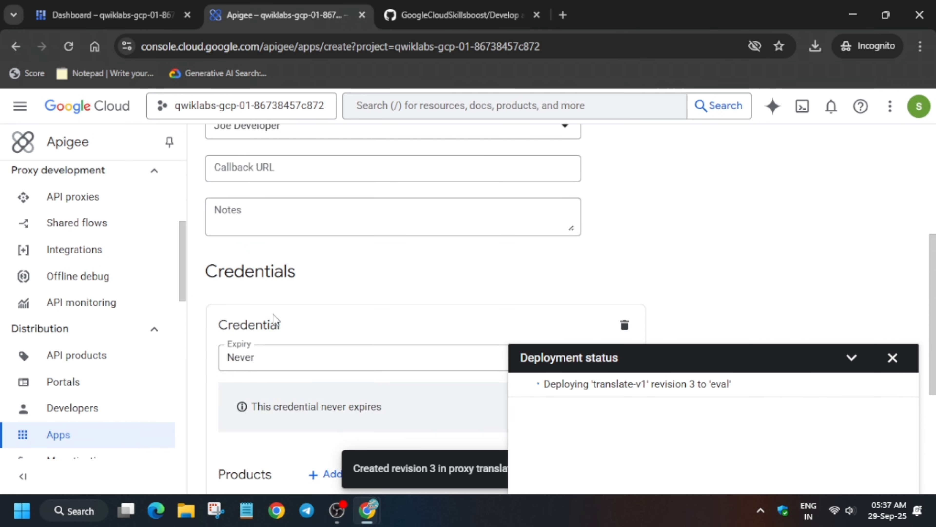
# Step: Attach translate-product to the translate-app credential, create it, and return to the lab page
pyautogui.click(349, 254)
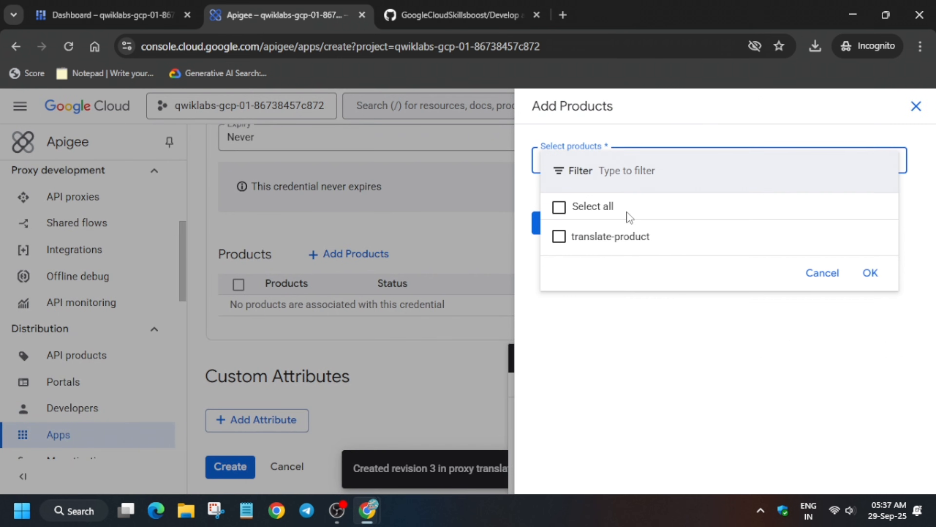
pyautogui.click(559, 237)
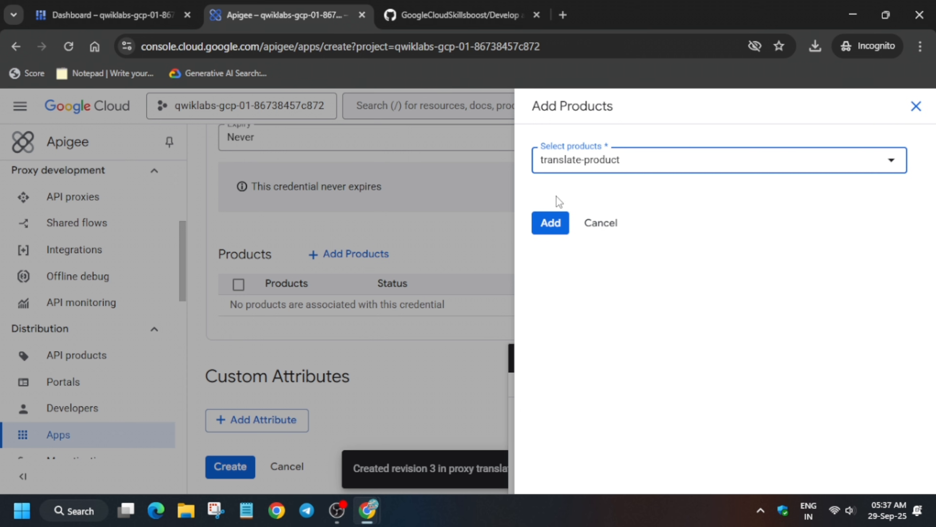
pyautogui.click(550, 223)
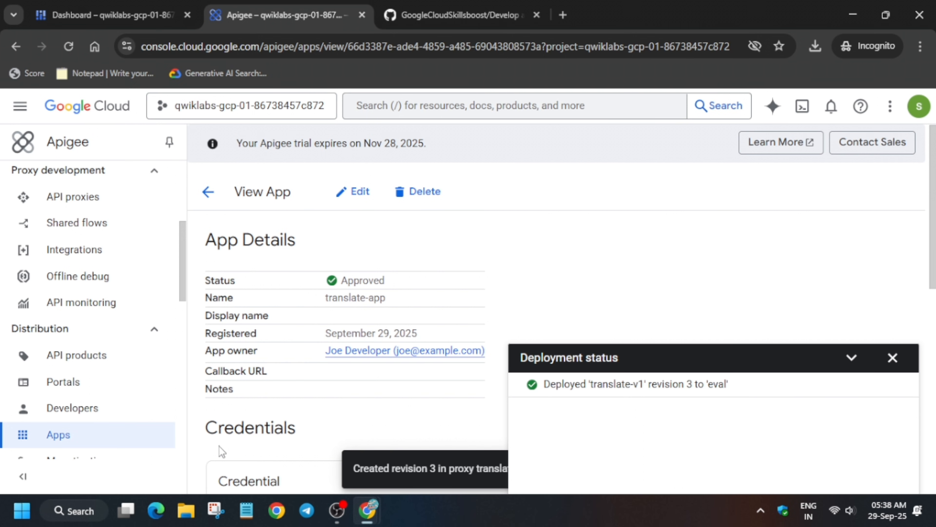
pyautogui.click(284, 14)
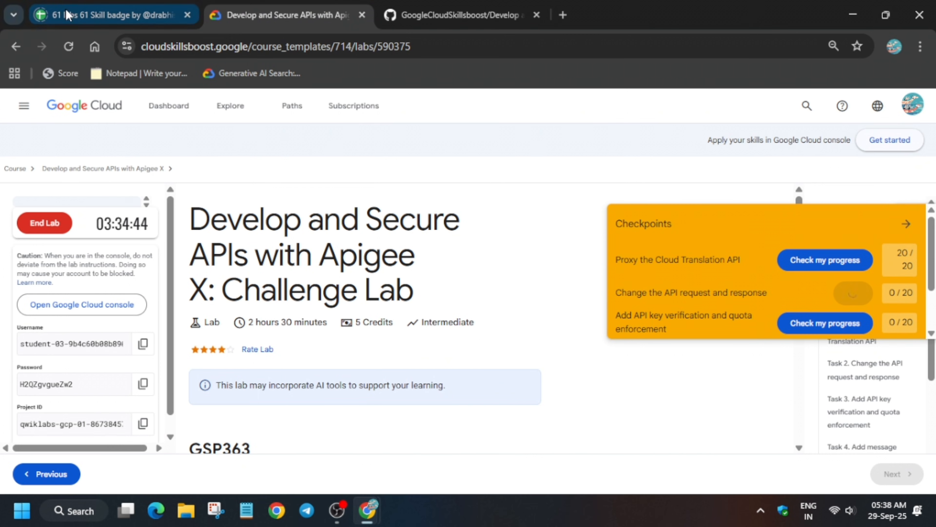
# Step: Score the remaining checkpoints to reach 100/100 and end the lab
pyautogui.click(67, 46)
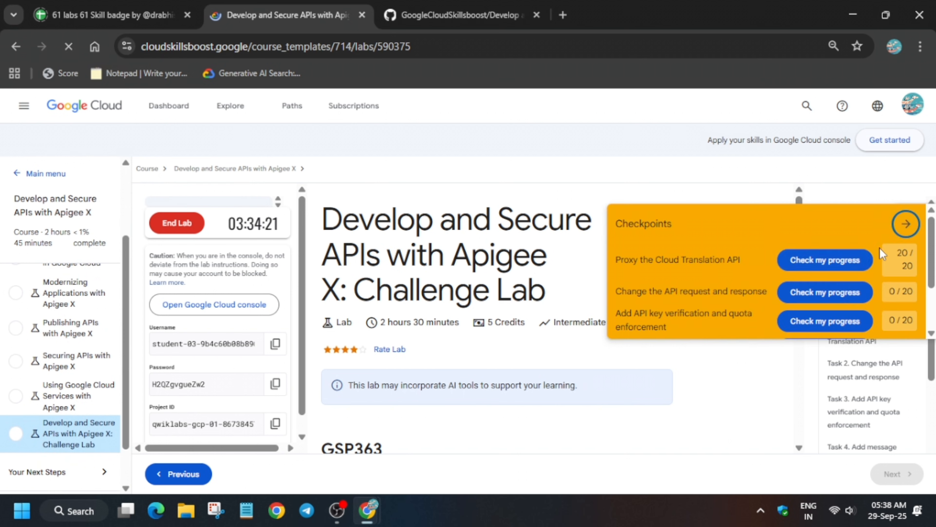
pyautogui.click(907, 223)
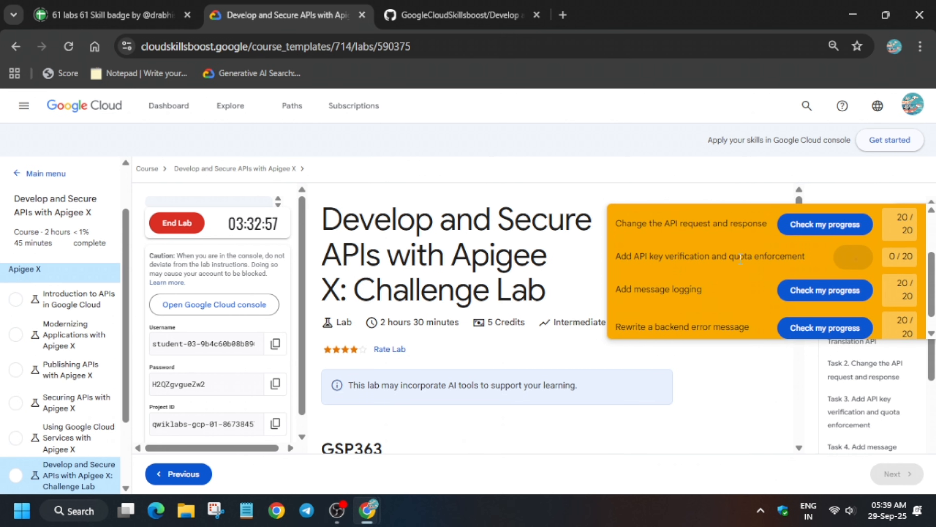
pyautogui.click(852, 257)
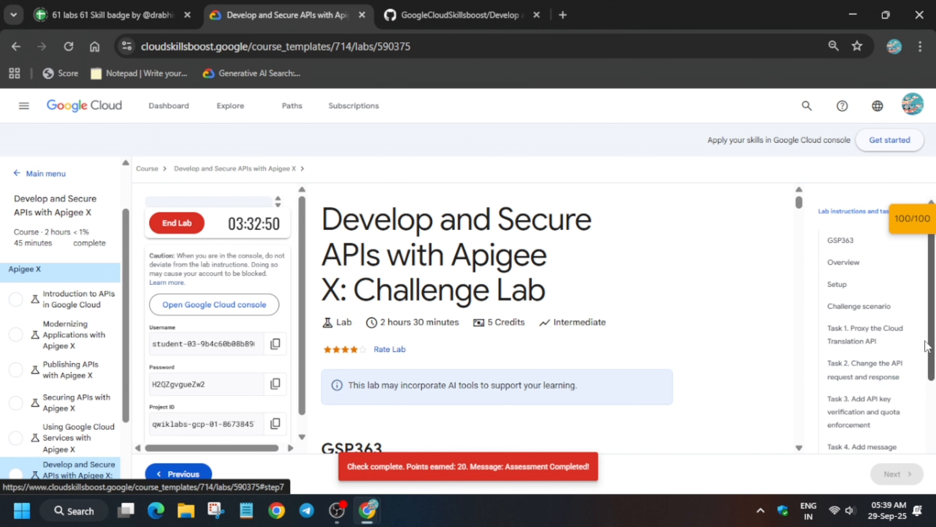
pyautogui.click(177, 223)
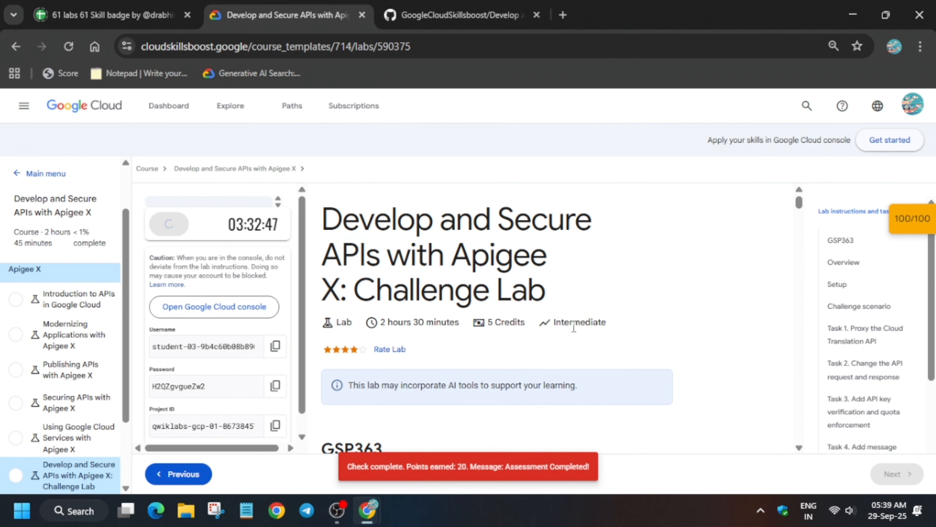